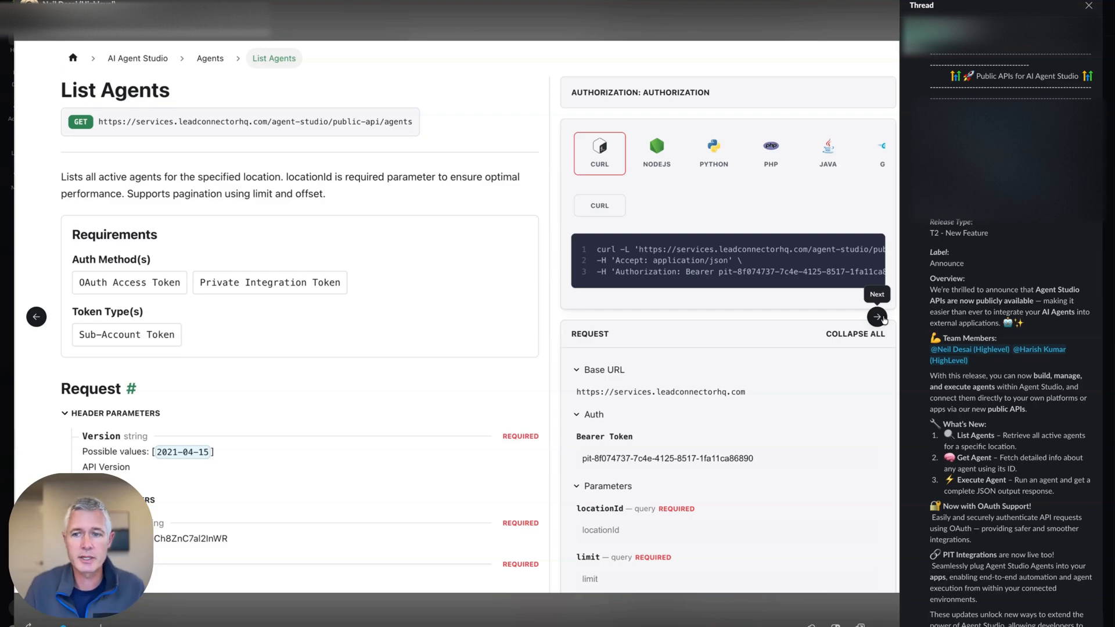
Step: Advance from List Agents to the Get Agent endpoint page and scroll through its details
left_click(878, 317)
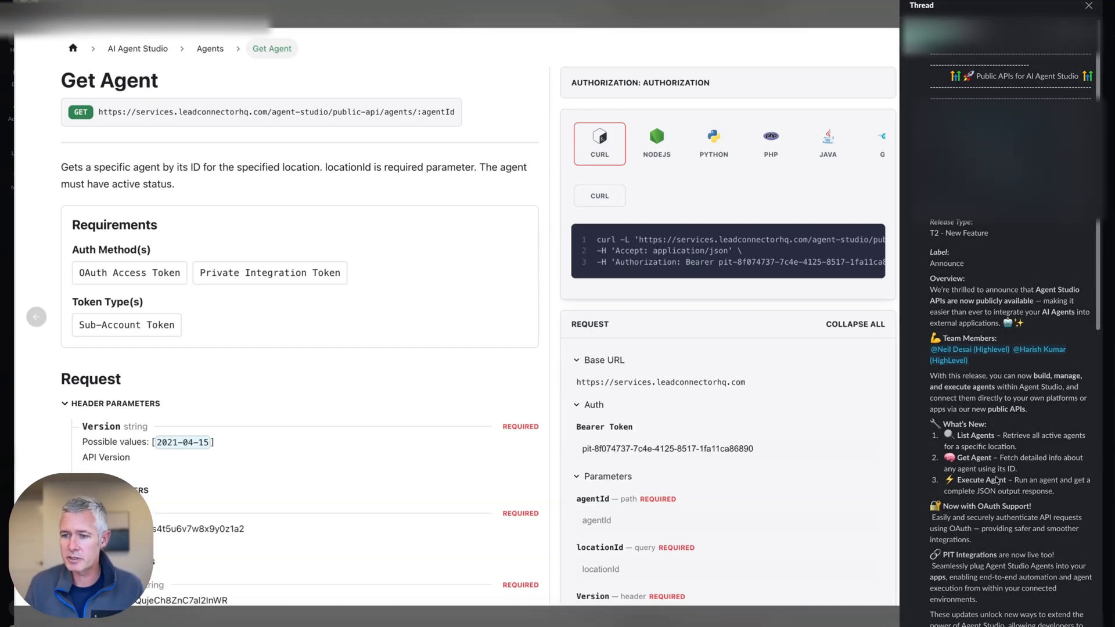
scroll("down", 3)
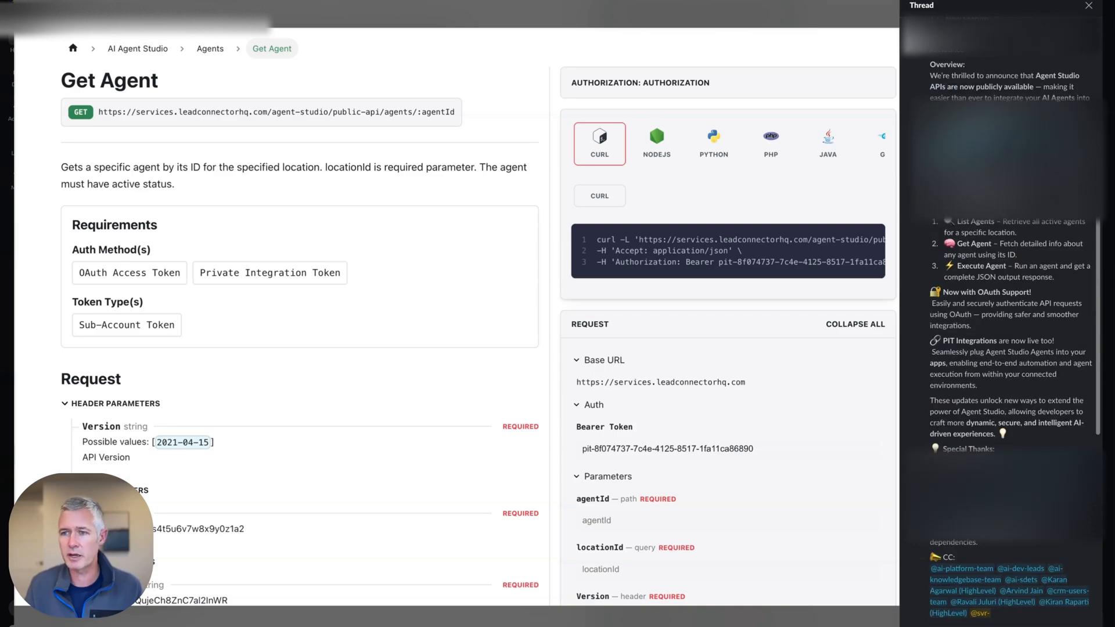